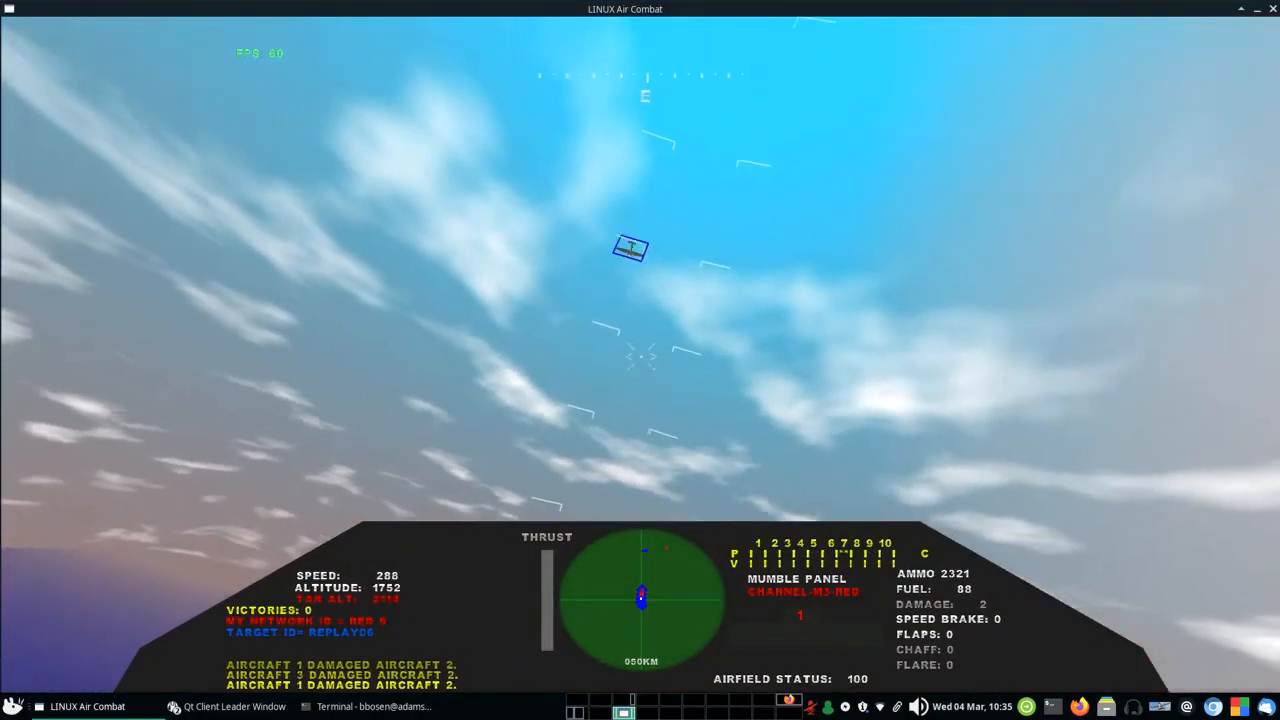
Fire the guns at the targeted enemy bomber while descending, spending ammunition from 2321 to 2292
key("space")
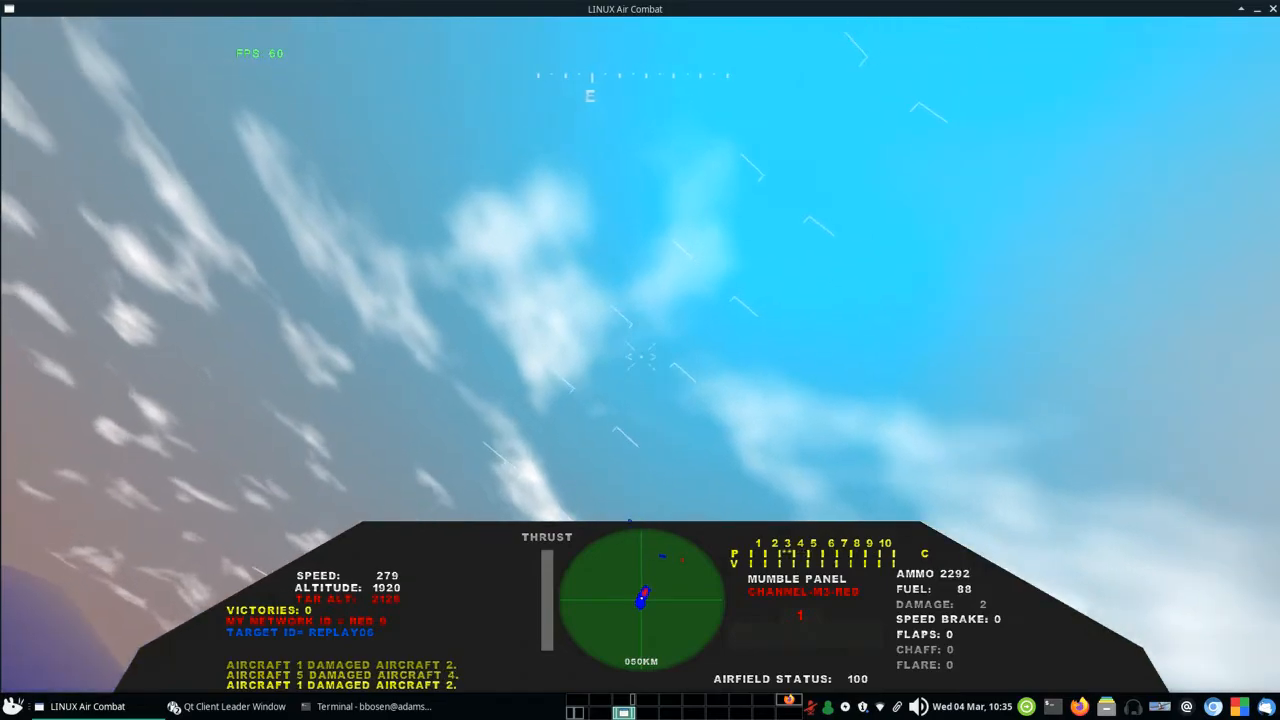